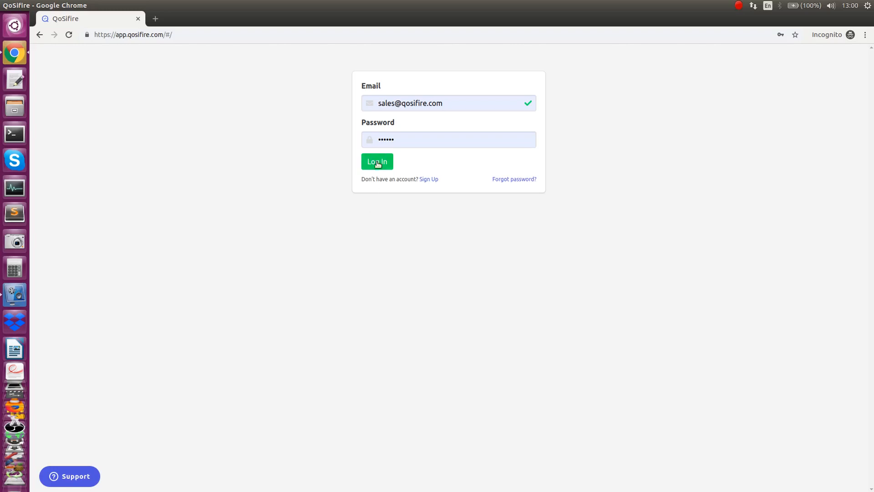
Step: Log in, view the Nodes list with its one online node, then return to the dashboard
{"action": "left_click", "coordinate": [378, 162]}
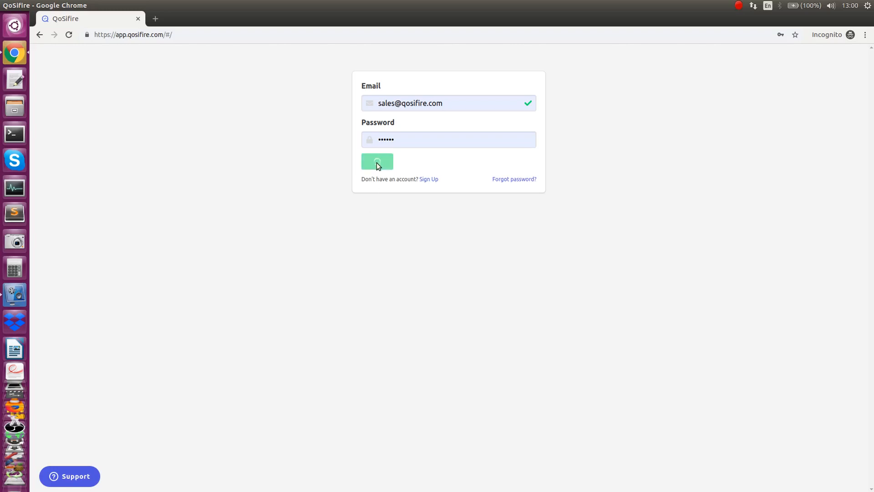
{"action": "left_click", "coordinate": [377, 162]}
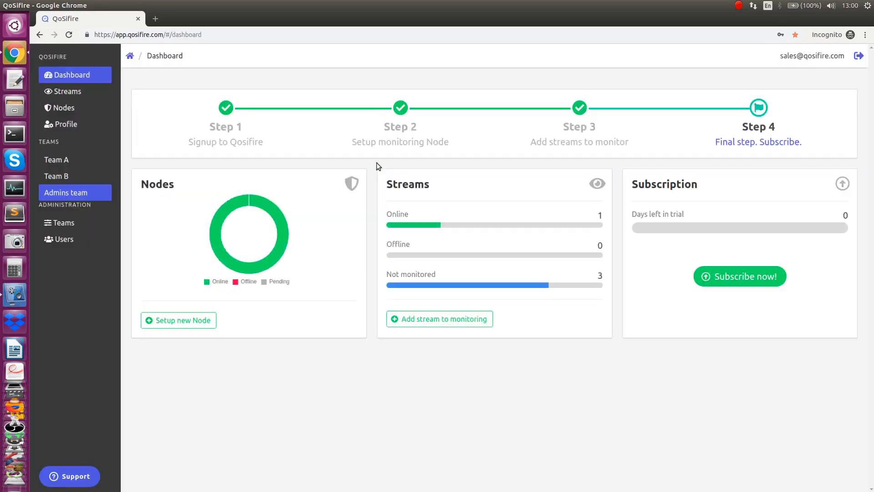
{"action": "mouse_move", "coordinate": [259, 152]}
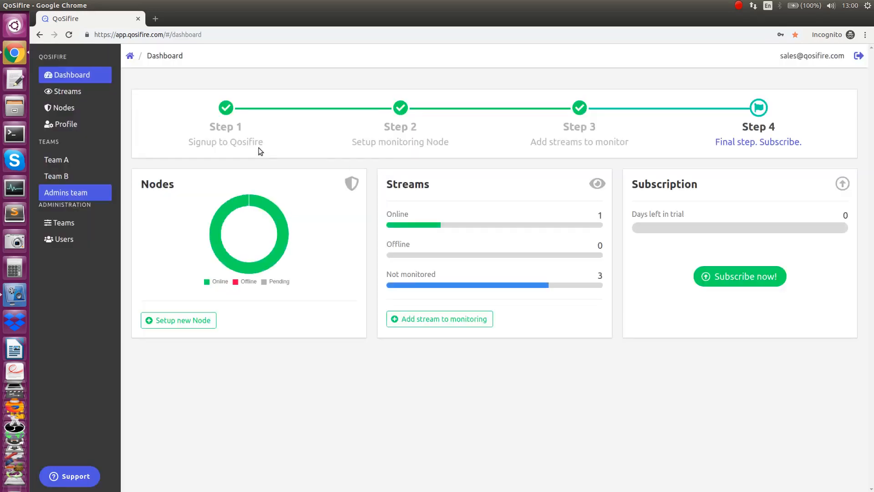
{"action": "left_click", "coordinate": [64, 107]}
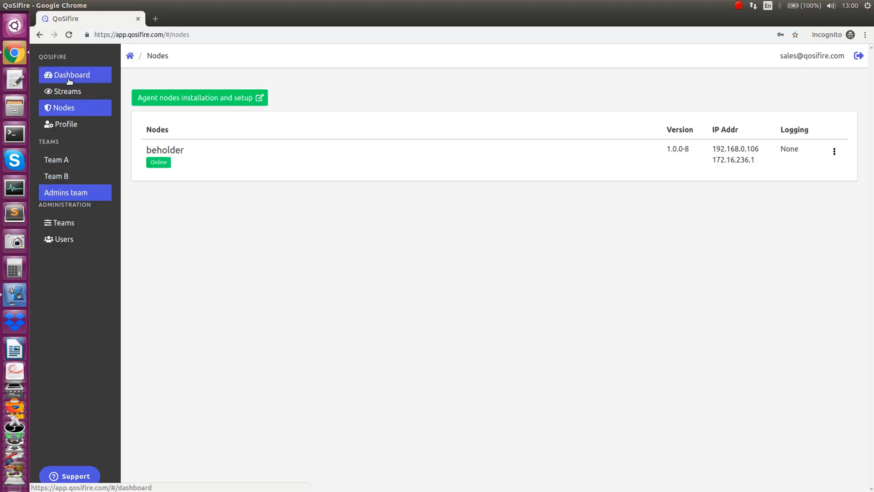
{"action": "left_click", "coordinate": [71, 75]}
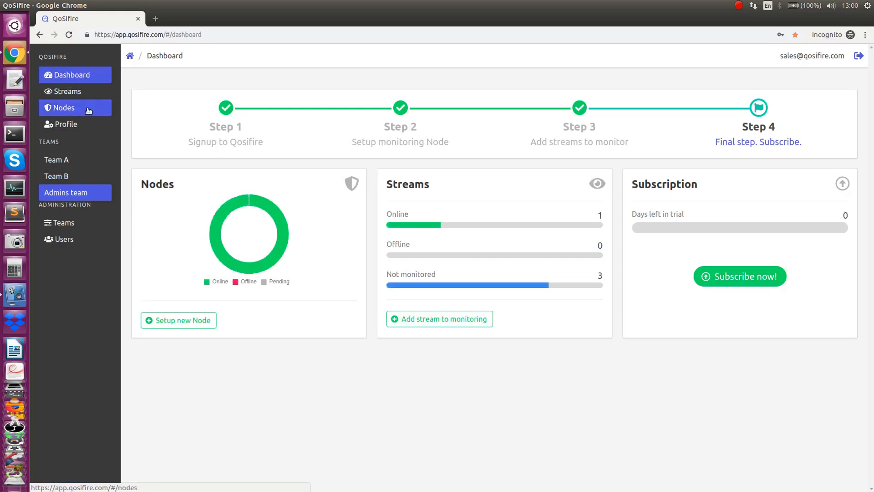
{"action": "mouse_move", "coordinate": [393, 167]}
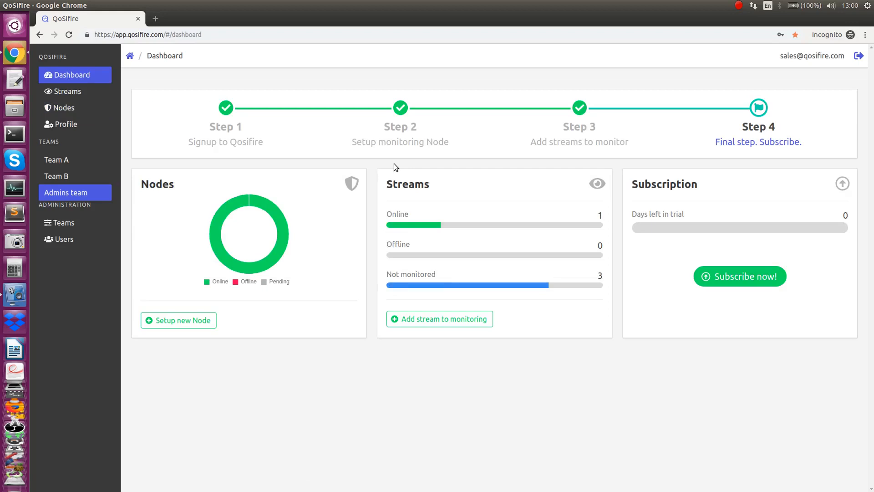
{"action": "mouse_move", "coordinate": [526, 291]}
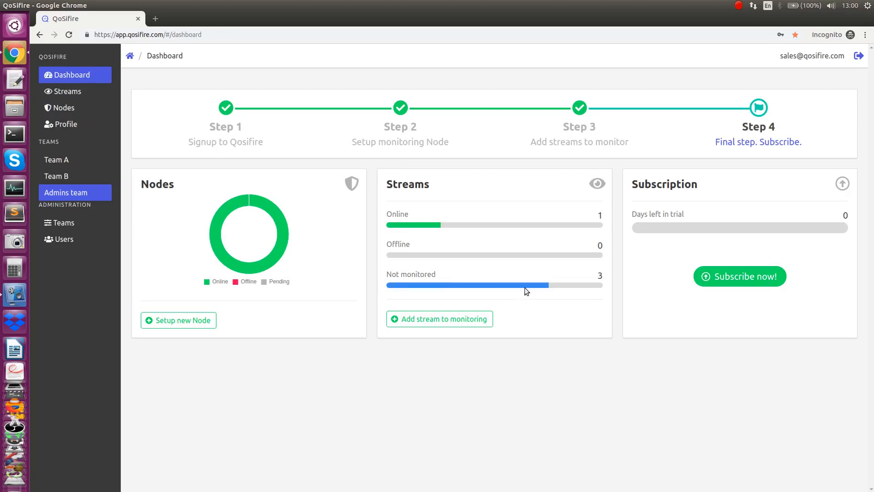
{"action": "mouse_move", "coordinate": [503, 222]}
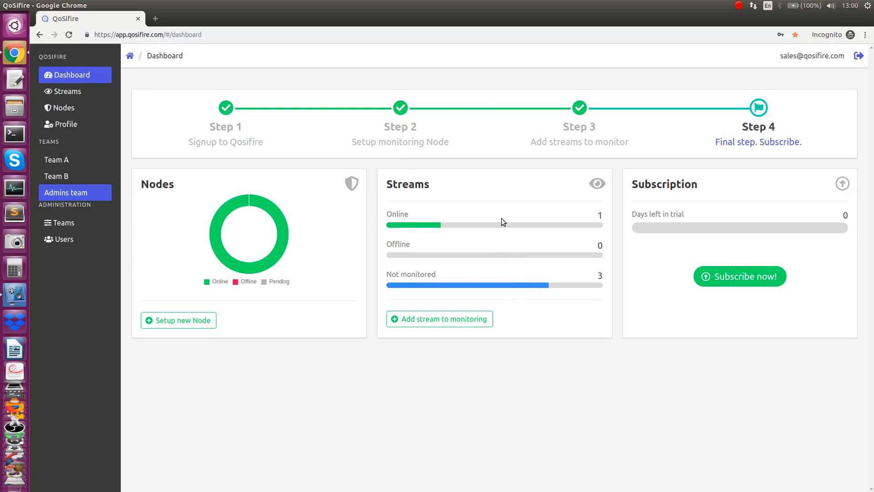
Step: Show the Streams list with three Icecast radio streams and the online HLS test
{"action": "left_click", "coordinate": [68, 92]}
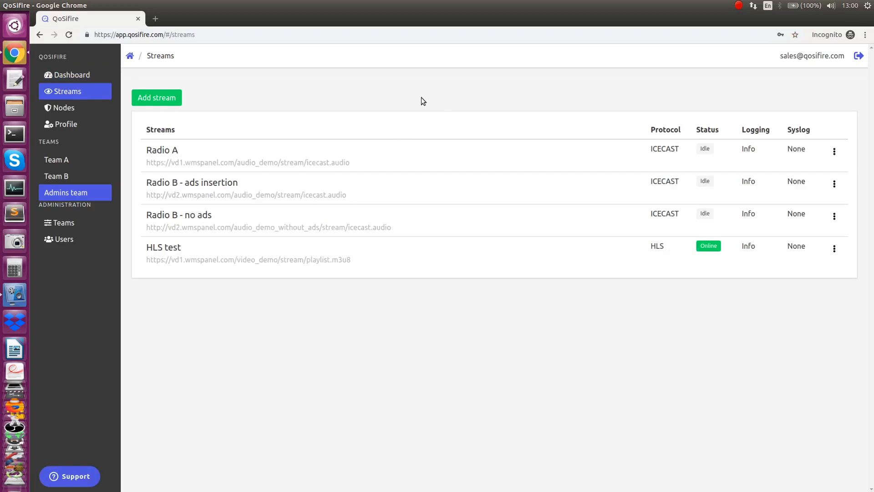
{"action": "mouse_move", "coordinate": [440, 353]}
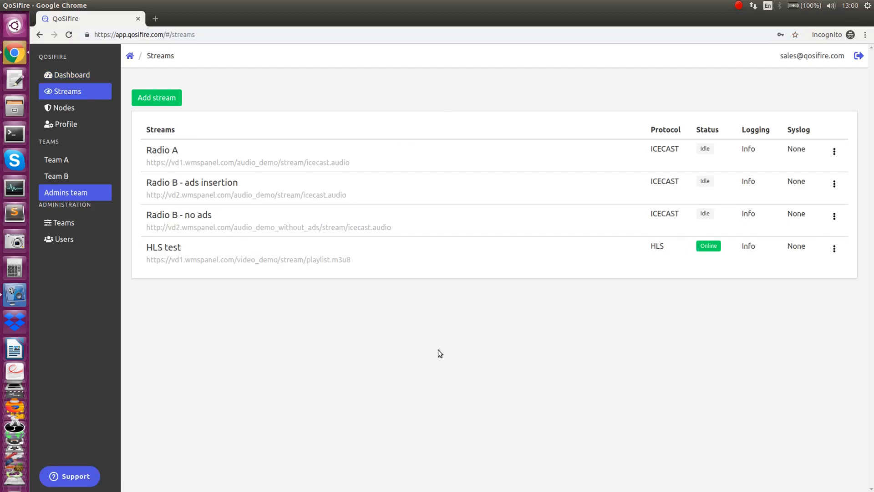
{"action": "mouse_move", "coordinate": [427, 338]}
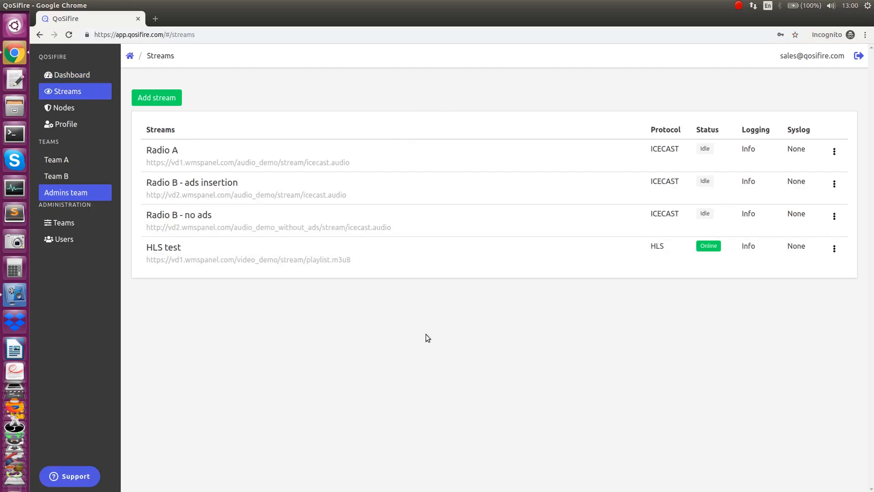
{"action": "mouse_move", "coordinate": [355, 337]}
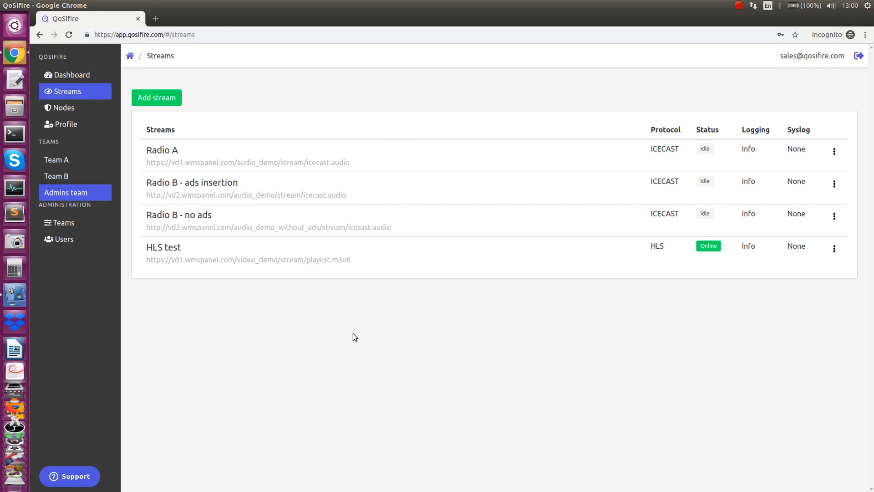
{"action": "mouse_move", "coordinate": [117, 109]}
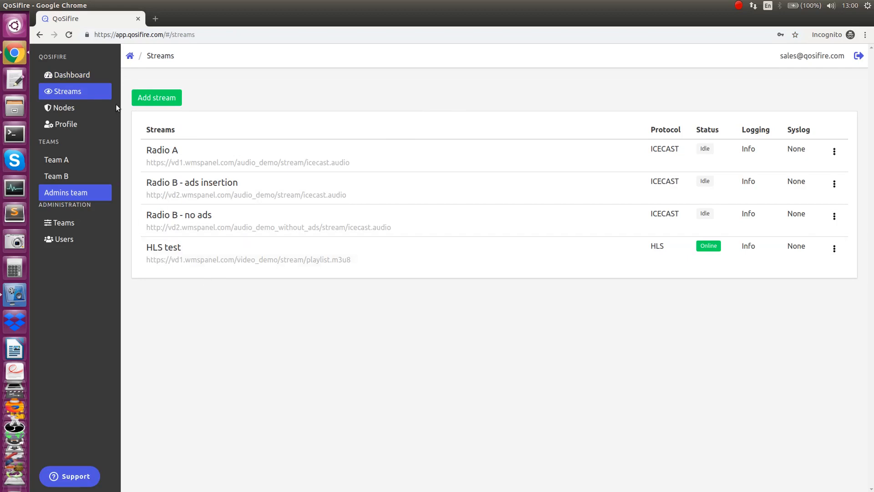
{"action": "left_click", "coordinate": [156, 97]}
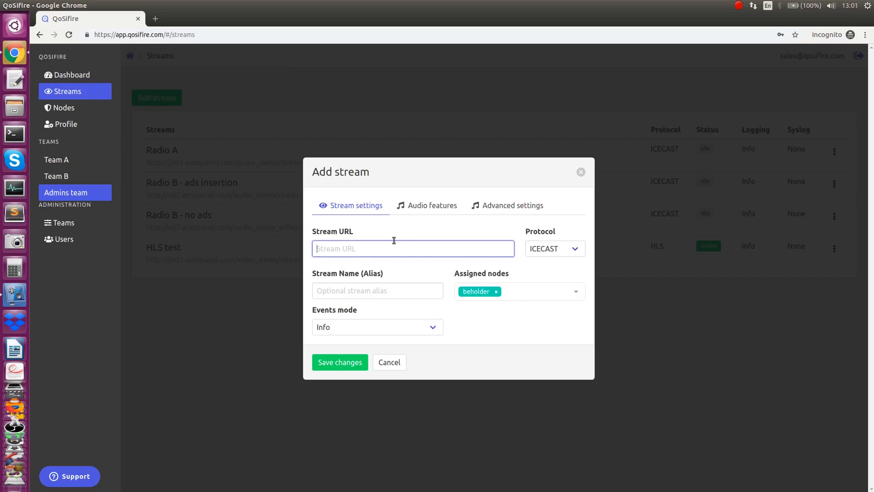
{"action": "left_click", "coordinate": [554, 249]}
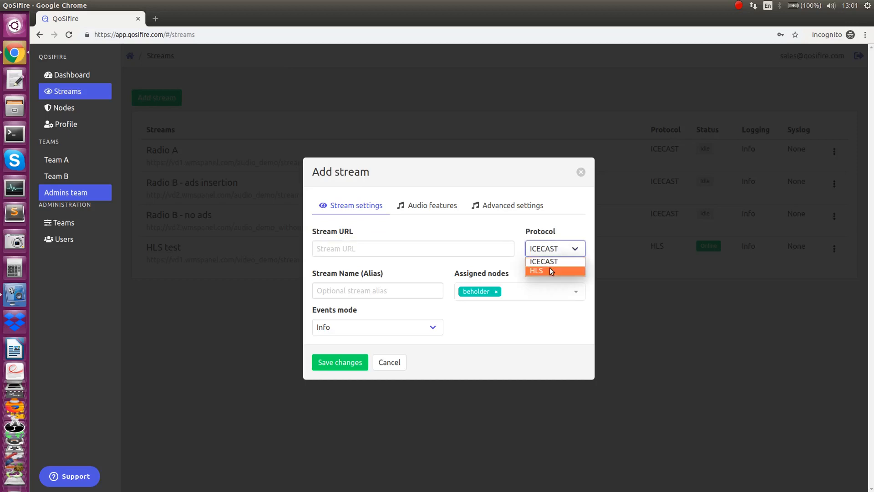
{"action": "left_click", "coordinate": [537, 271]}
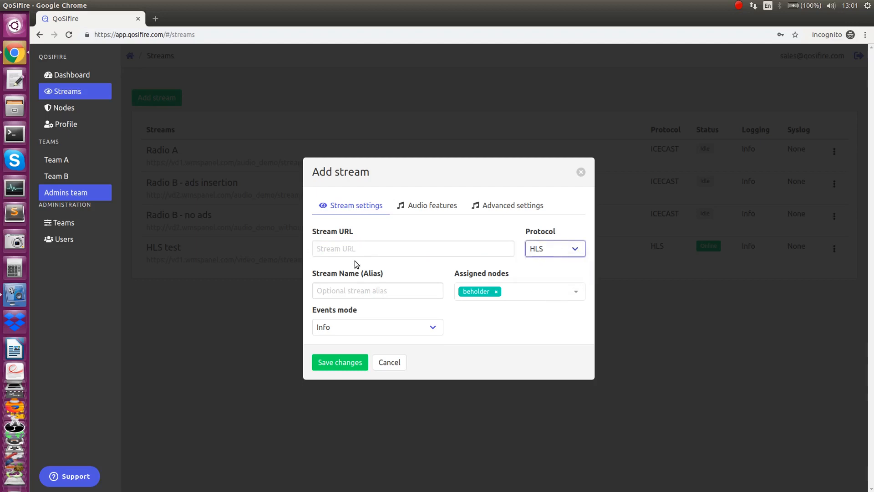
{"action": "mouse_move", "coordinate": [344, 274]}
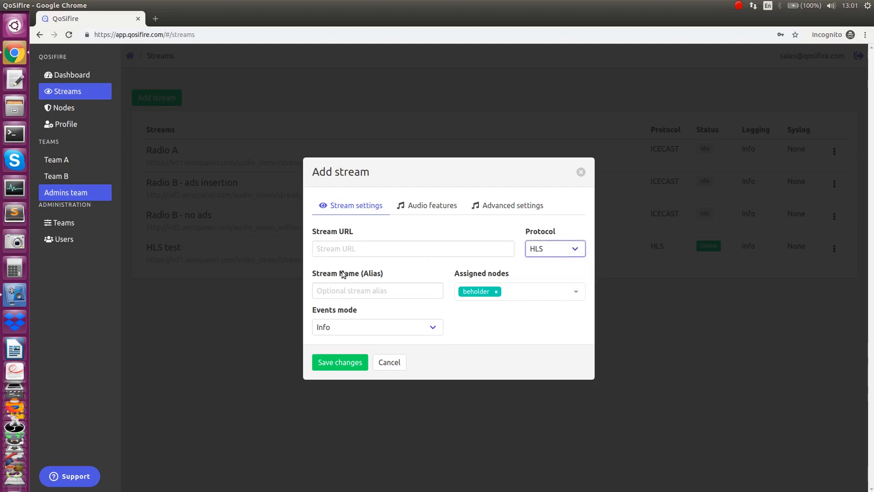
{"action": "left_click", "coordinate": [413, 248]}
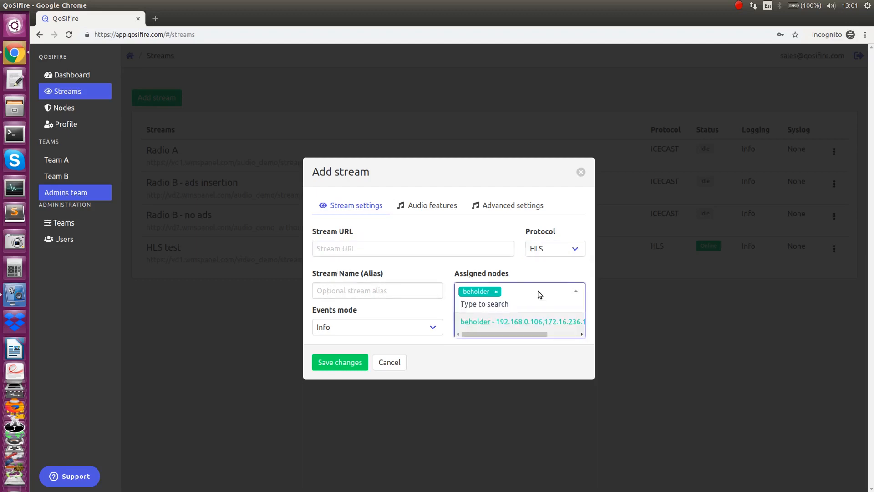
{"action": "mouse_move", "coordinate": [499, 323]}
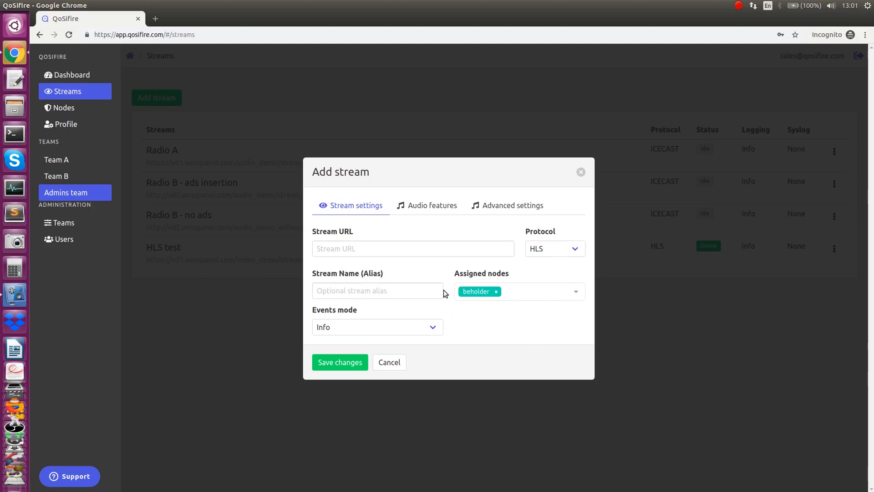
{"action": "left_click", "coordinate": [377, 290]}
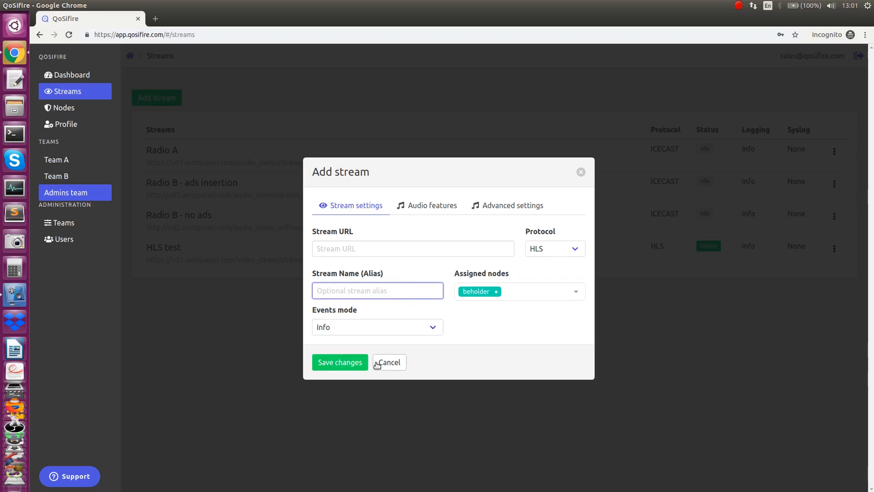
{"action": "left_click", "coordinate": [389, 362]}
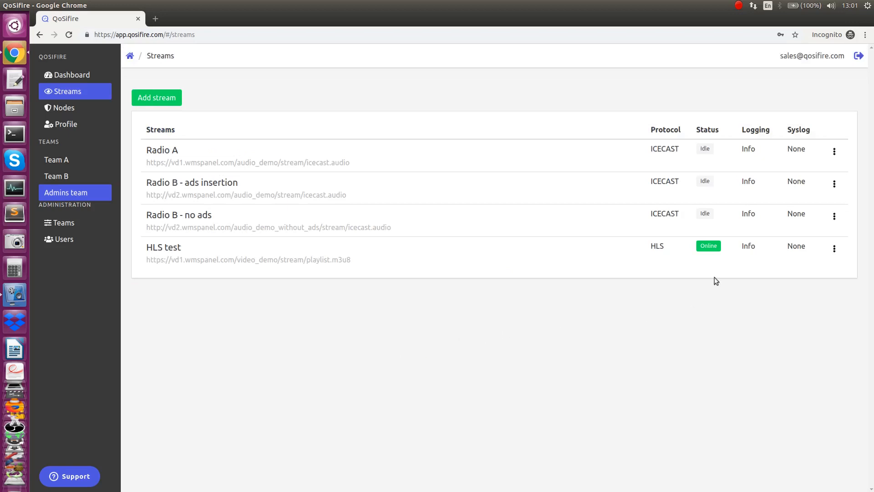
{"action": "left_click", "coordinate": [834, 248]}
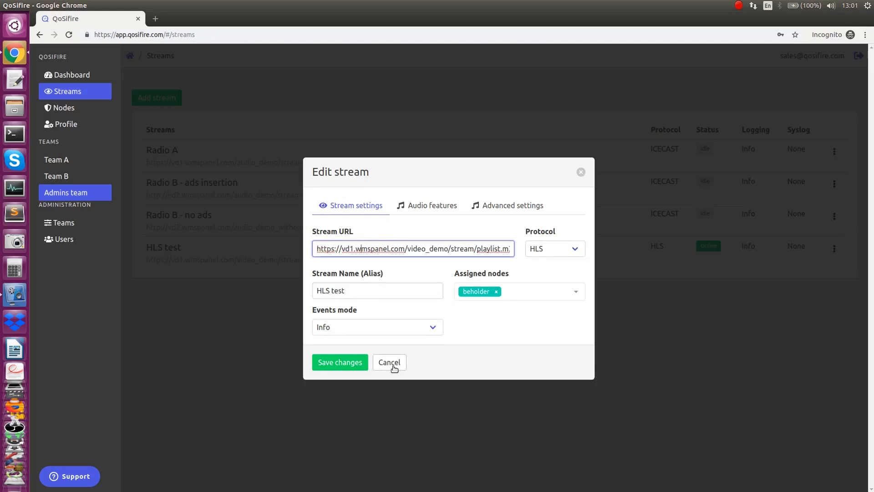
{"action": "left_click", "coordinate": [389, 363]}
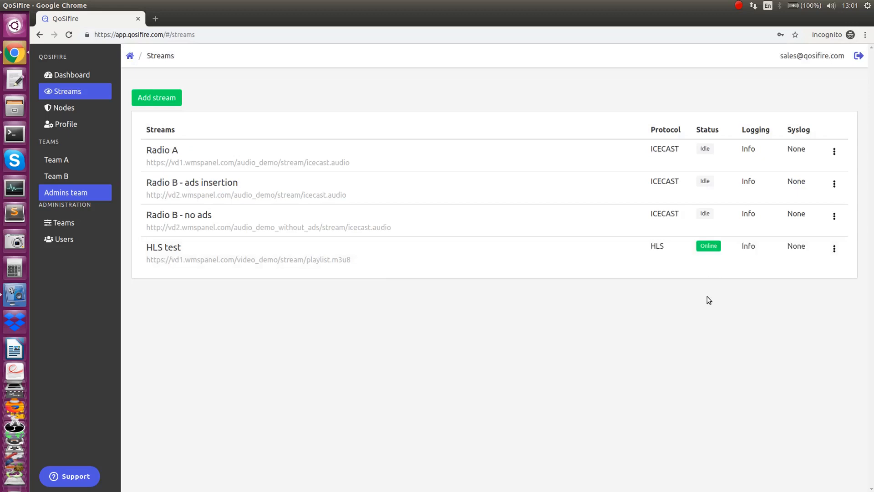
{"action": "mouse_move", "coordinate": [320, 330]}
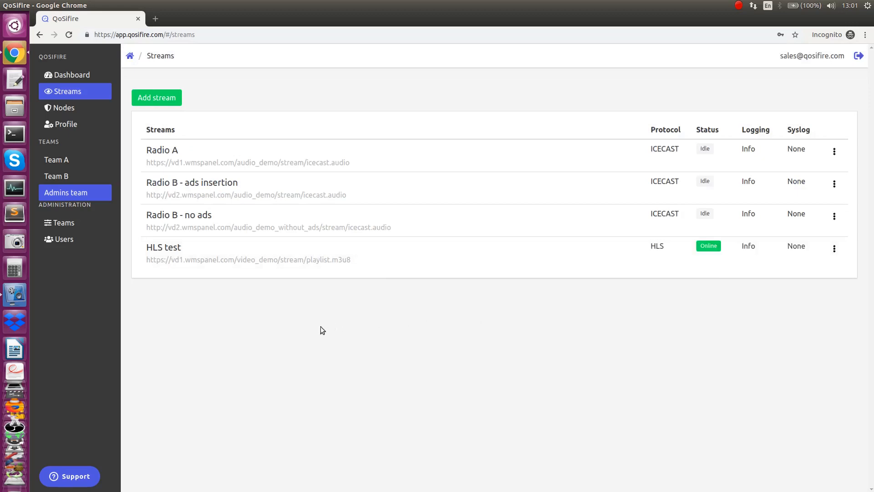
{"action": "mouse_move", "coordinate": [206, 295]}
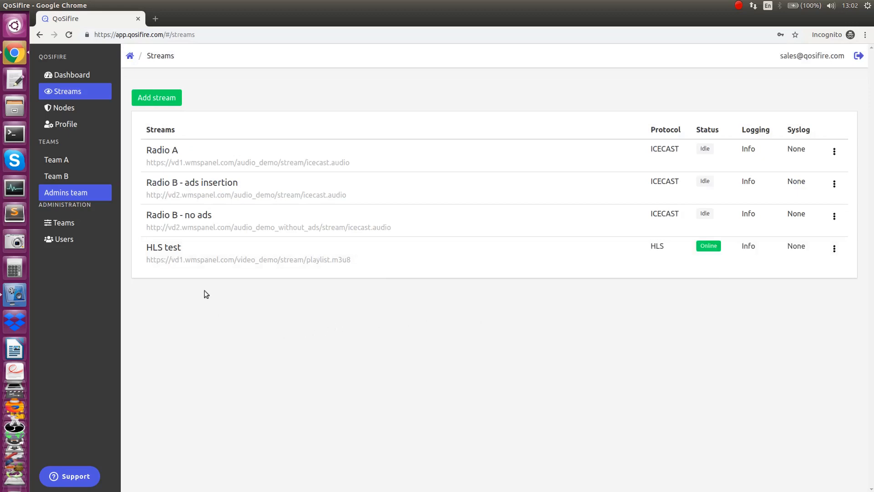
{"action": "mouse_move", "coordinate": [196, 284]}
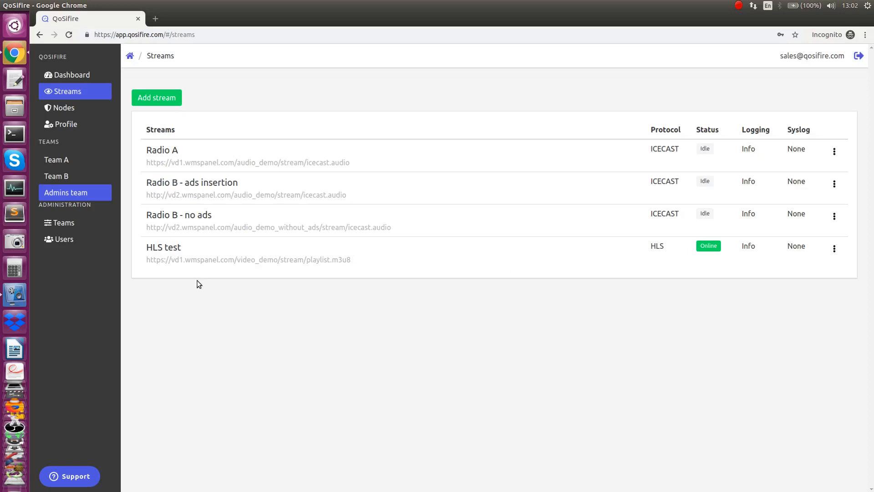
Step: Open the HLS test stream's detail page and scroll to its status and flow charts
{"action": "left_click", "coordinate": [163, 247]}
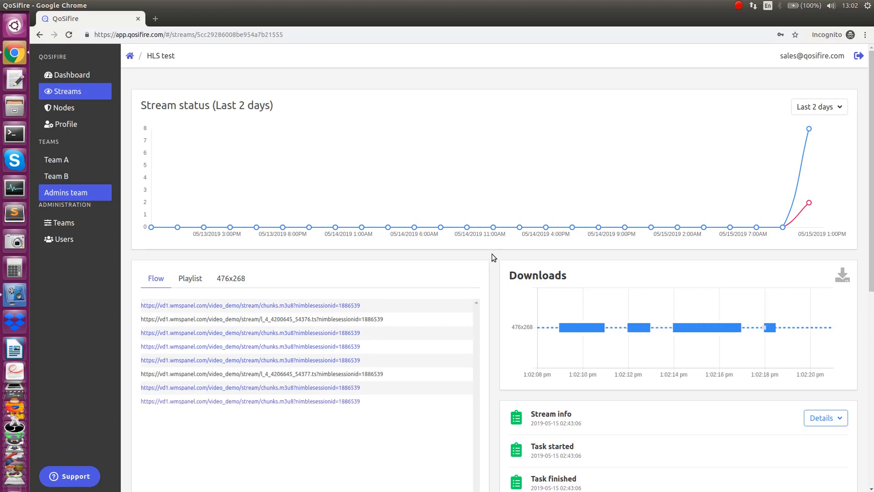
{"action": "mouse_move", "coordinate": [810, 205]}
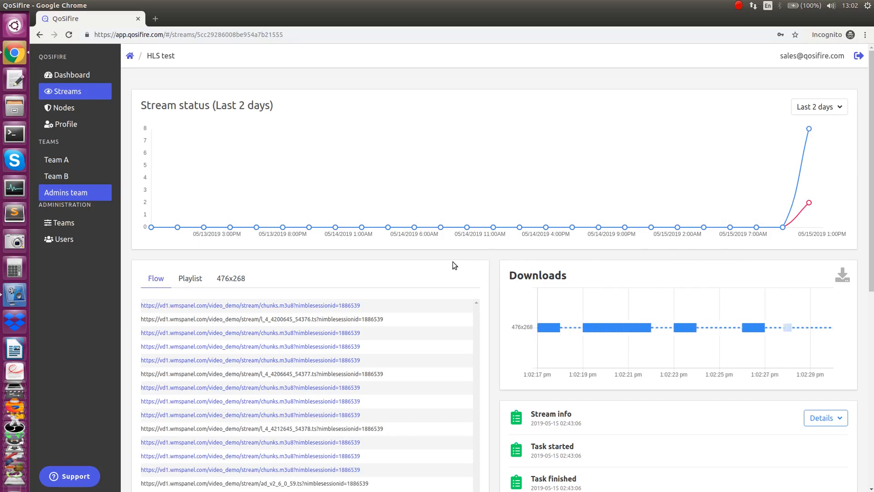
{"action": "scroll", "scroll_direction": "down", "scroll_amount": 3}
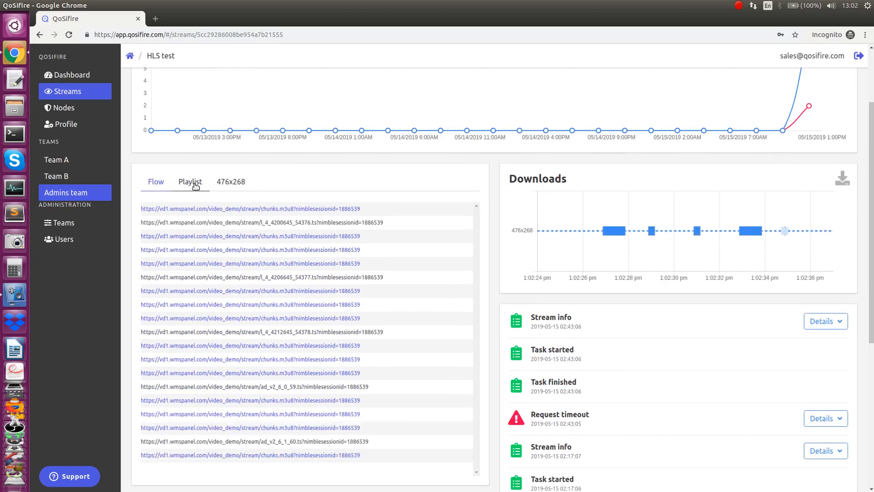
Step: Compare the master playlist, request flow and 476x268 variant playlist, ending on 476x268
{"action": "left_click", "coordinate": [190, 182]}
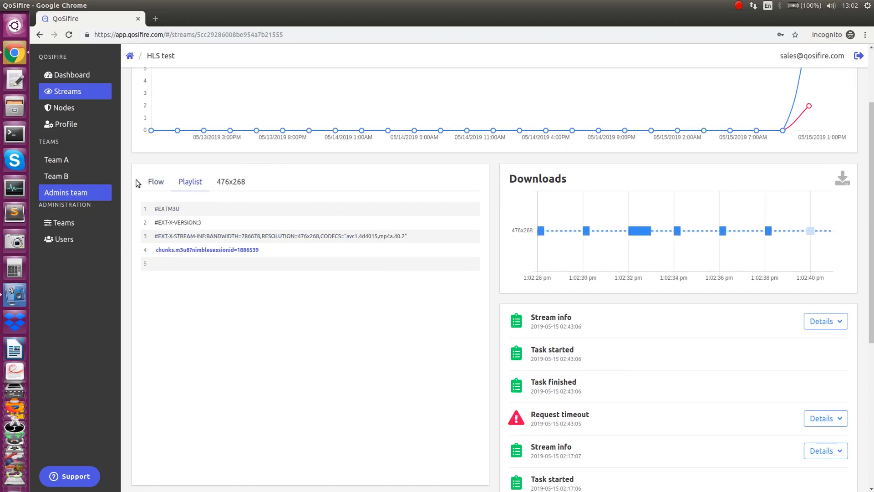
{"action": "left_click", "coordinate": [155, 181]}
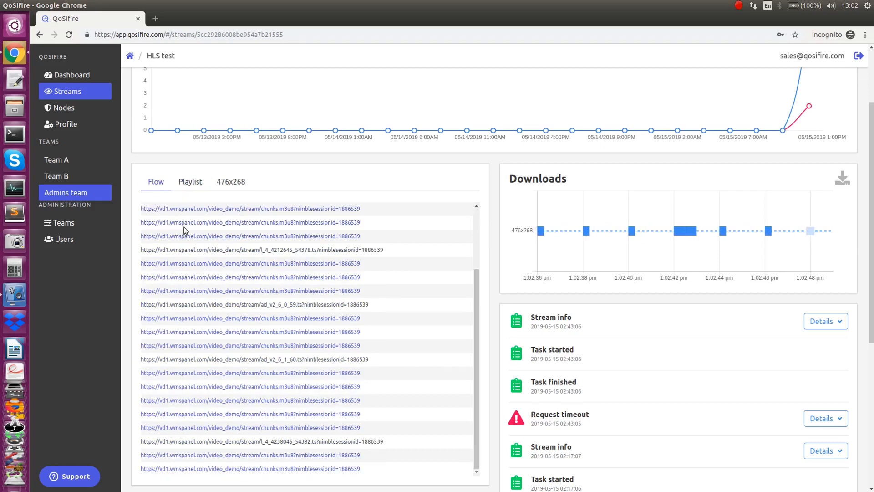
{"action": "left_click", "coordinate": [231, 181]}
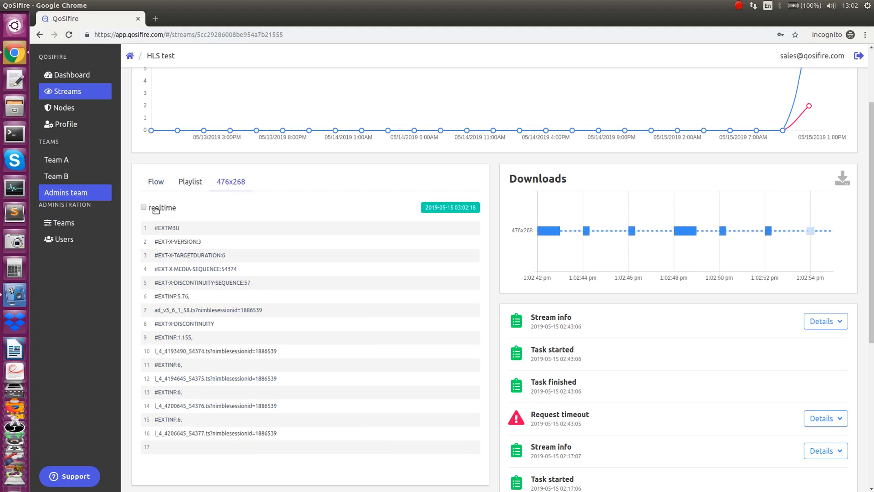
{"action": "left_click", "coordinate": [144, 208]}
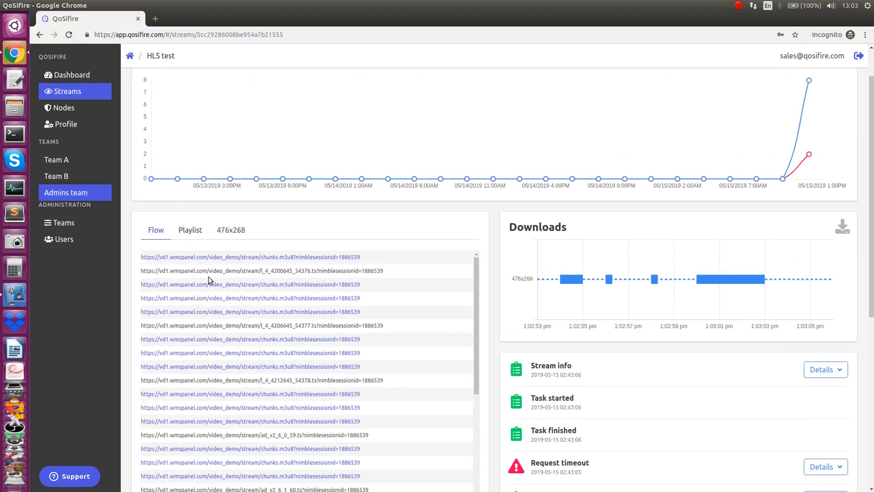
{"action": "left_click", "coordinate": [231, 230]}
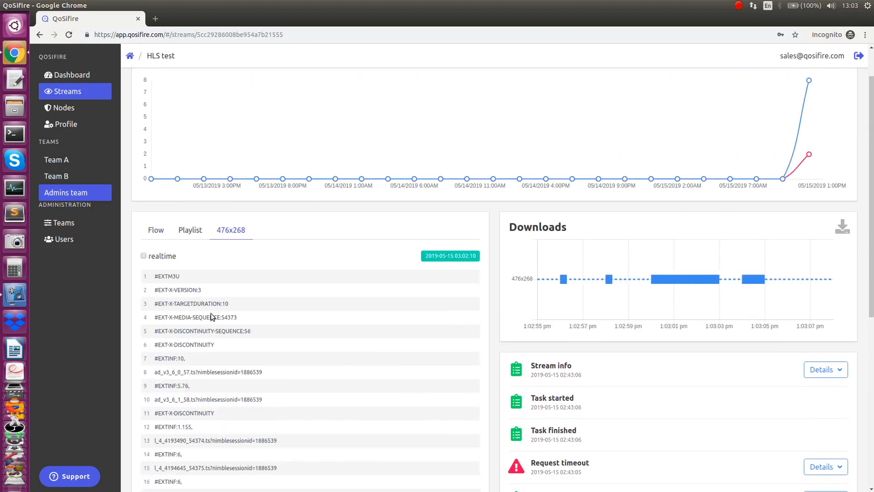
Step: Turn on realtime updating for the 476x268 variant playlist
{"action": "scroll", "scroll_direction": "down", "scroll_amount": 3}
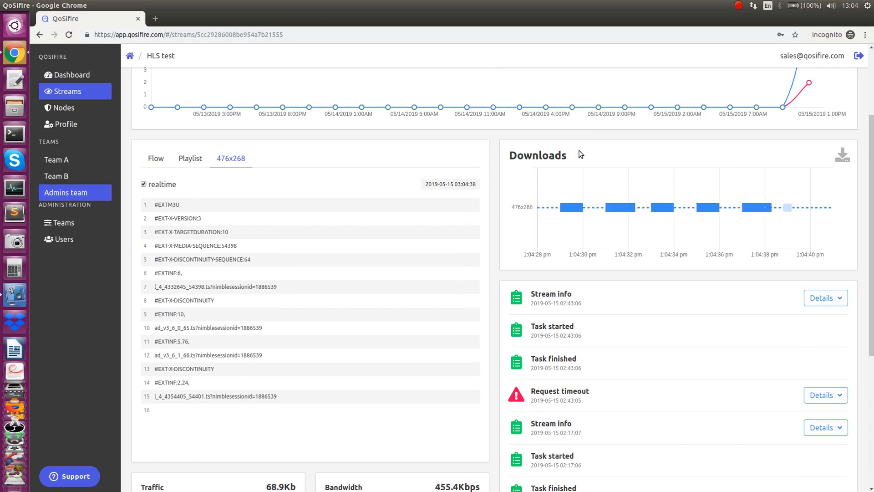
{"action": "mouse_move", "coordinate": [736, 214]}
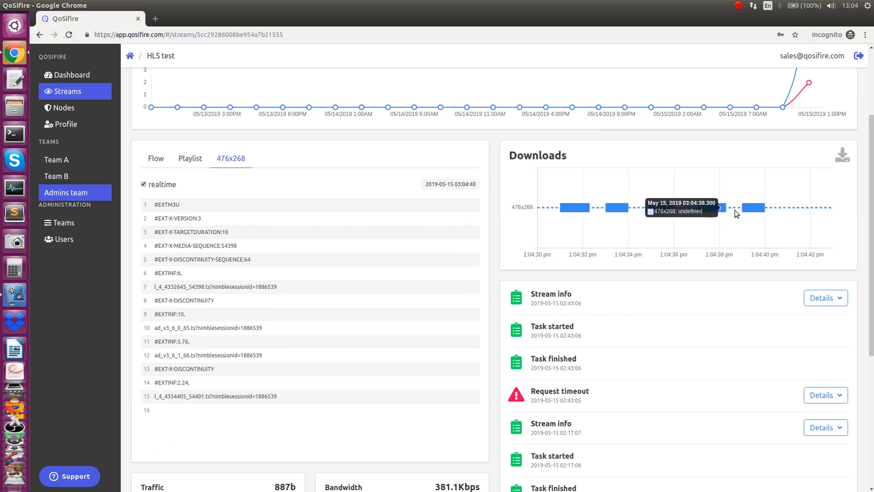
Step: Scroll down to the Traffic, Bandwidth and 476x268 segment-duration charts
{"action": "scroll", "scroll_direction": "down", "scroll_amount": 3}
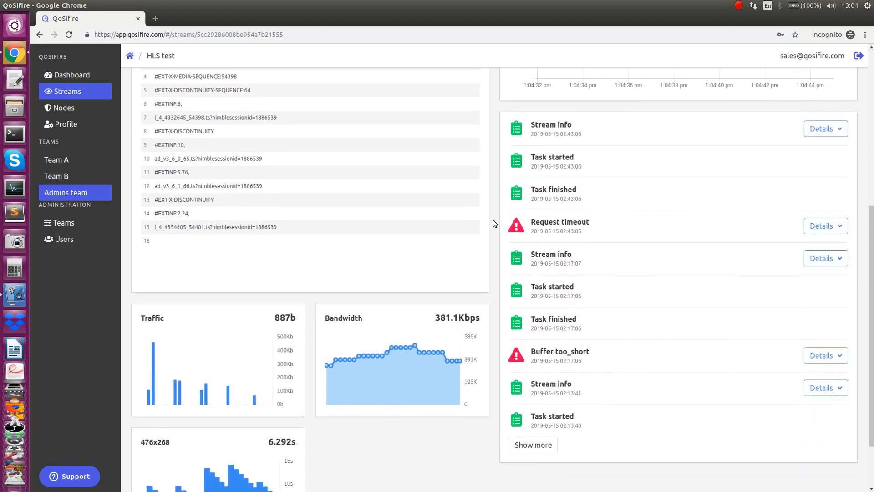
{"action": "scroll", "scroll_direction": "down", "scroll_amount": 3}
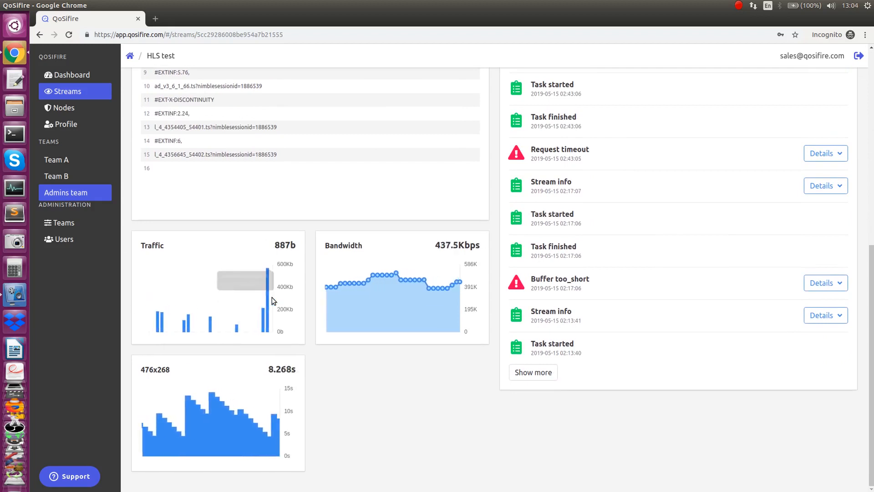
{"action": "mouse_move", "coordinate": [381, 293]}
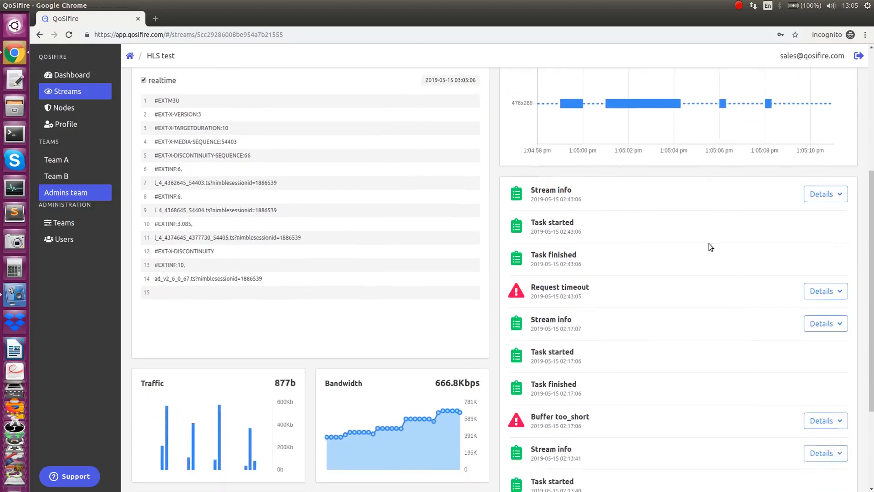
Step: Expand and collapse the Buffer too_short event details, then scroll to the 2019-04-30 events
{"action": "scroll", "scroll_direction": "down", "scroll_amount": 3}
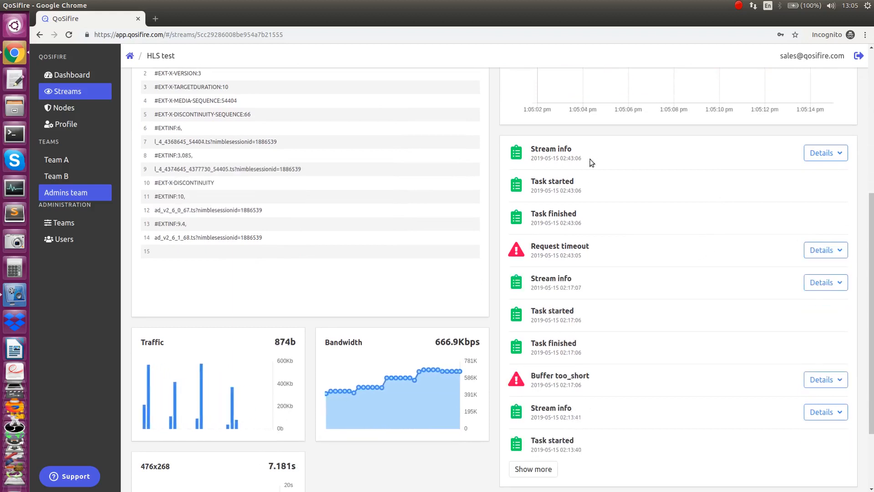
{"action": "left_click", "coordinate": [825, 153]}
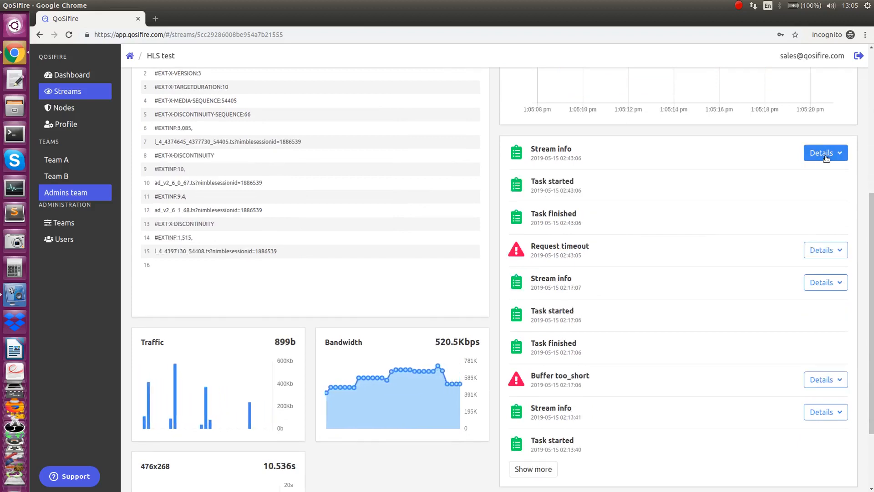
{"action": "left_click", "coordinate": [825, 250]}
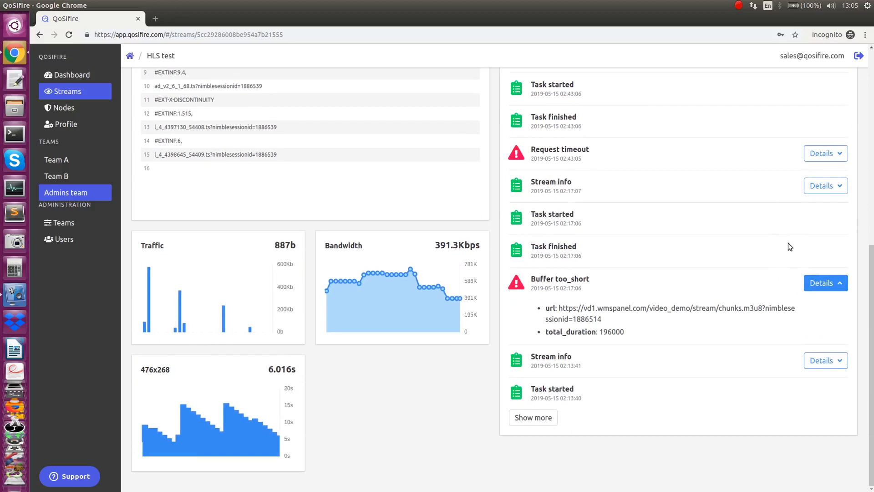
{"action": "left_click", "coordinate": [826, 283]}
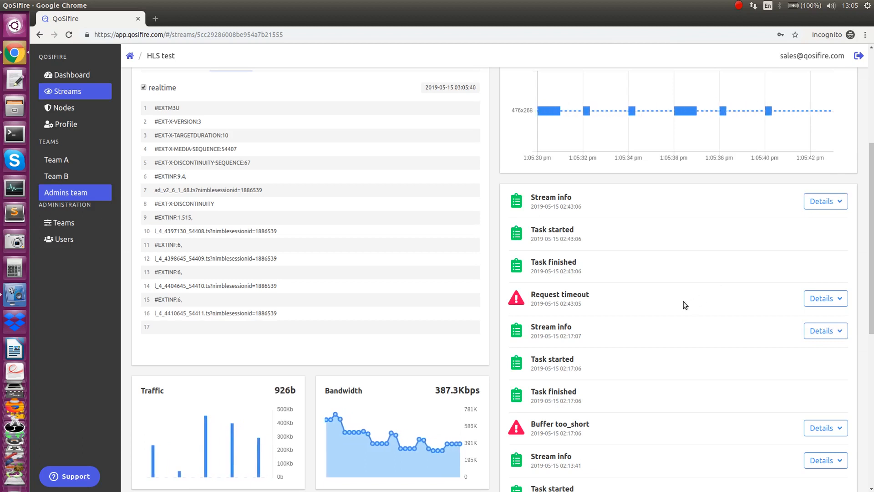
{"action": "scroll", "scroll_direction": "down", "scroll_amount": 3}
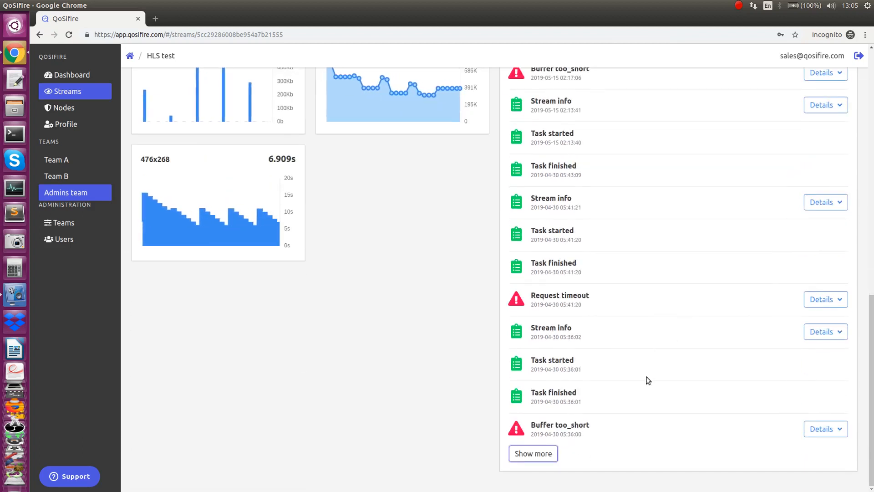